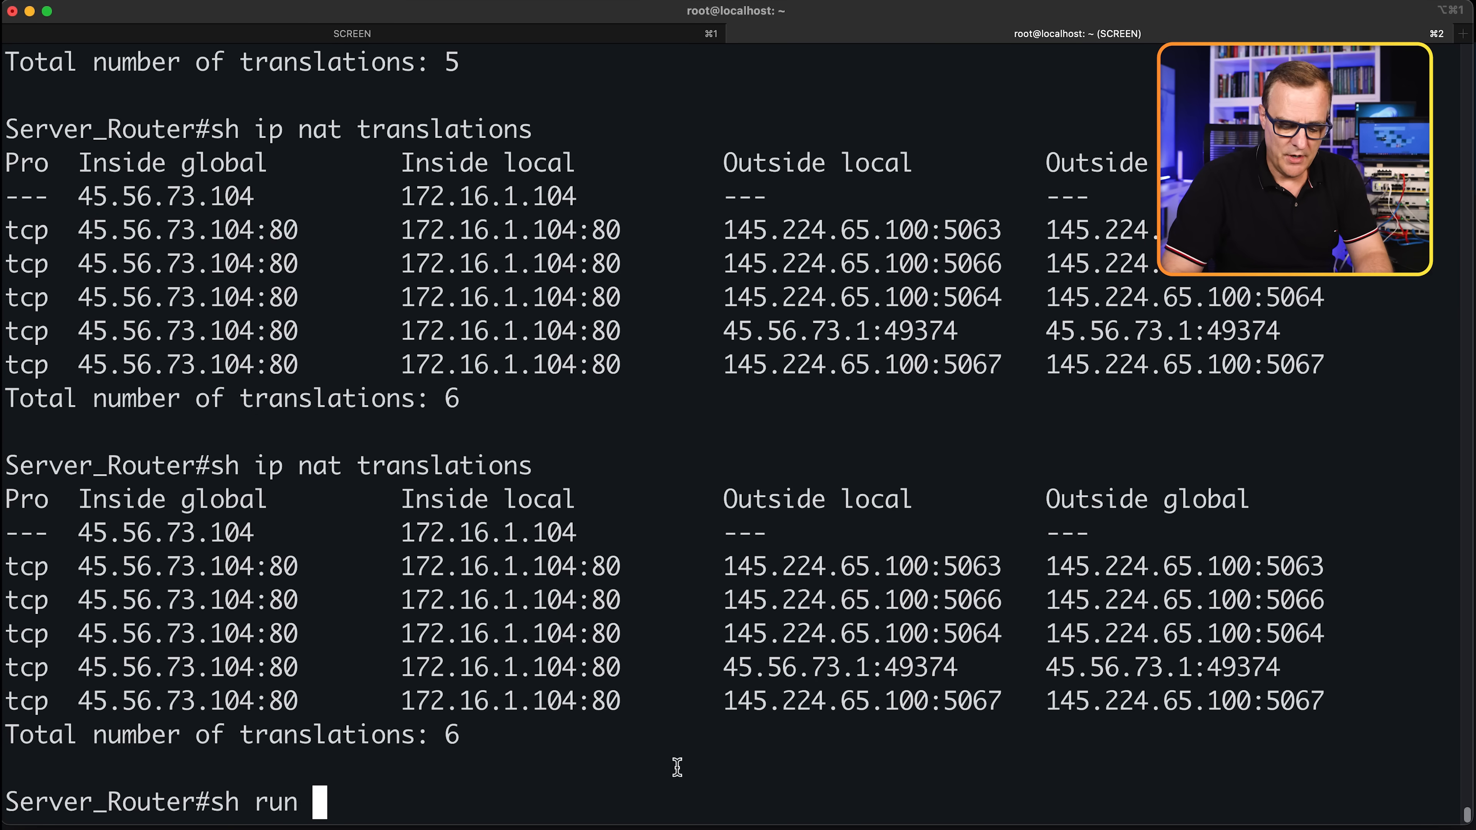
# Filter the running config with 'sh run | in nat' to show the static NAT lines
pyautogui.write('| in nat')
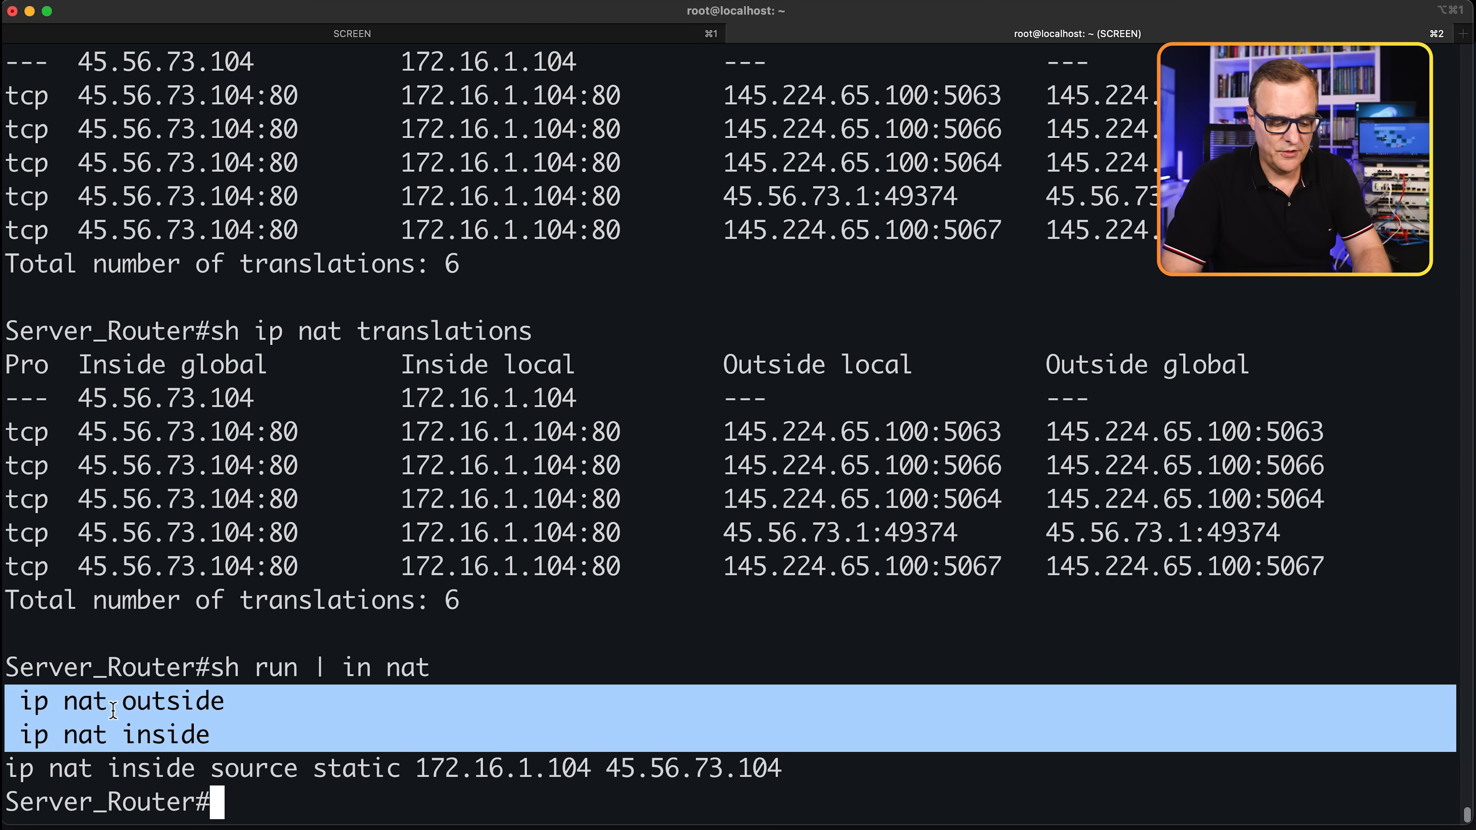
# Save the config with 'wr' (OK), then rerun 'sh ip nat translations'
pyautogui.write('wr')
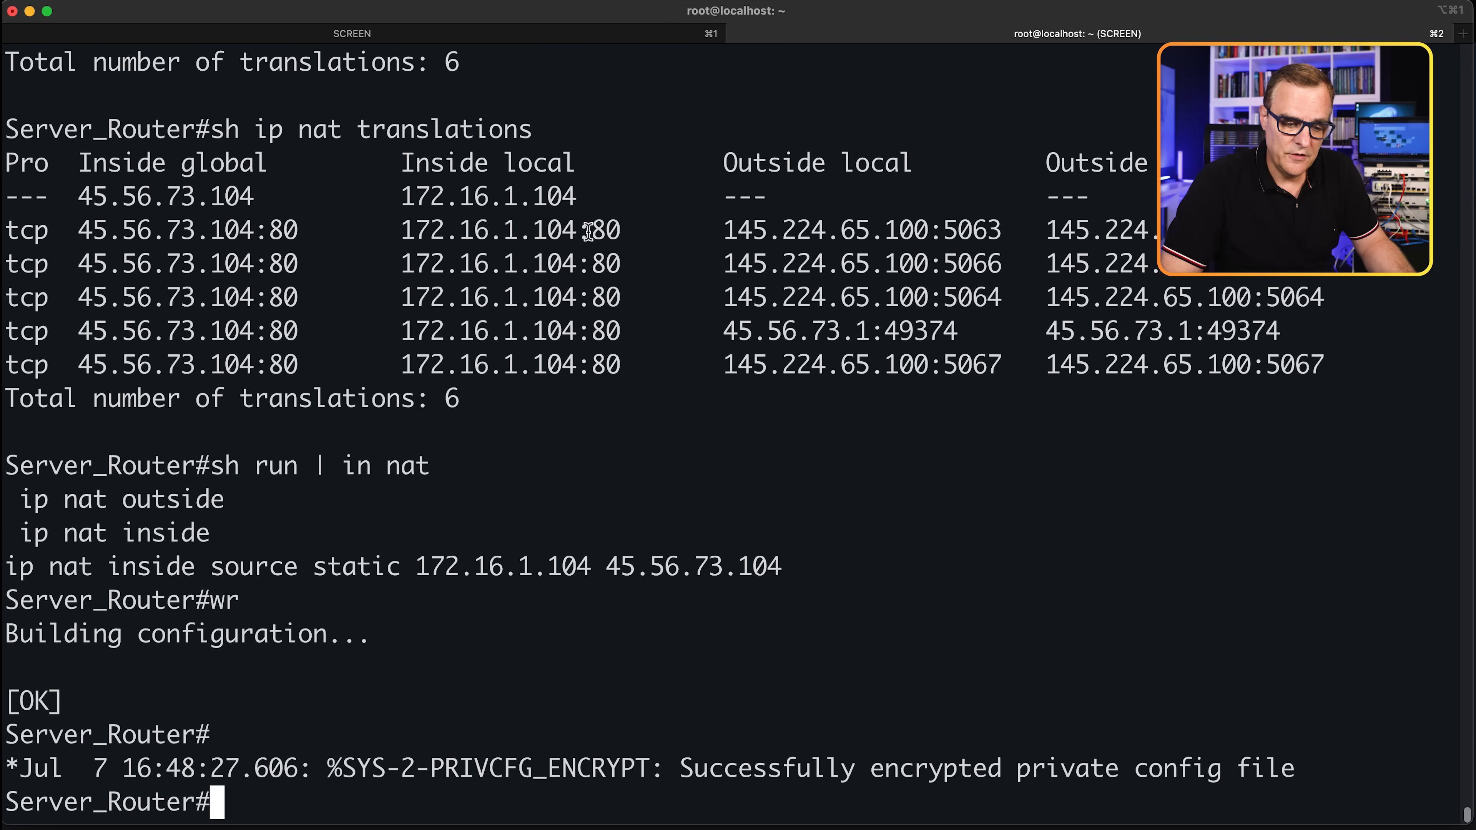
pyautogui.doubleClick(508, 230)
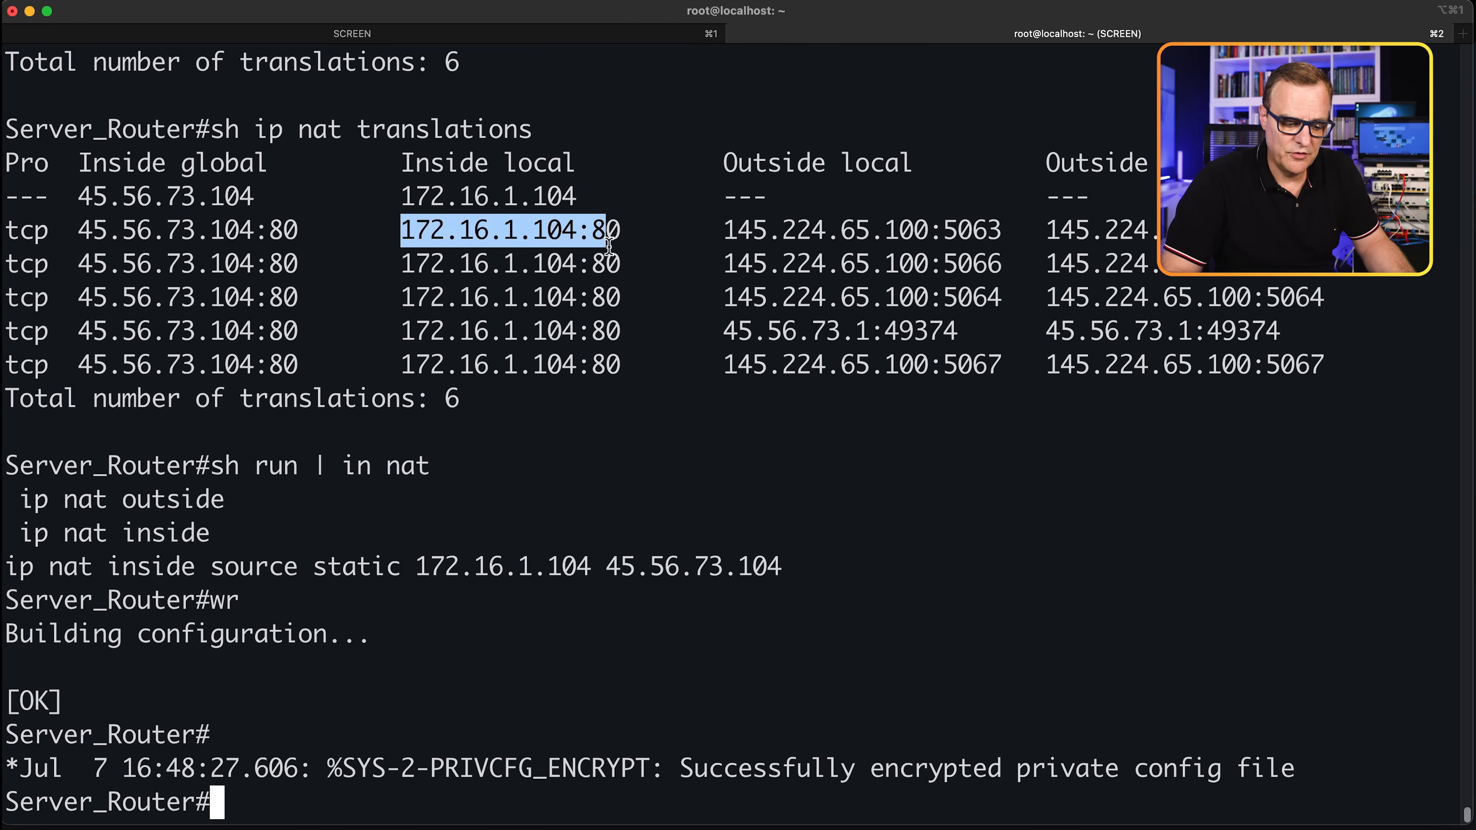
pyautogui.write('sh ip nat translations')
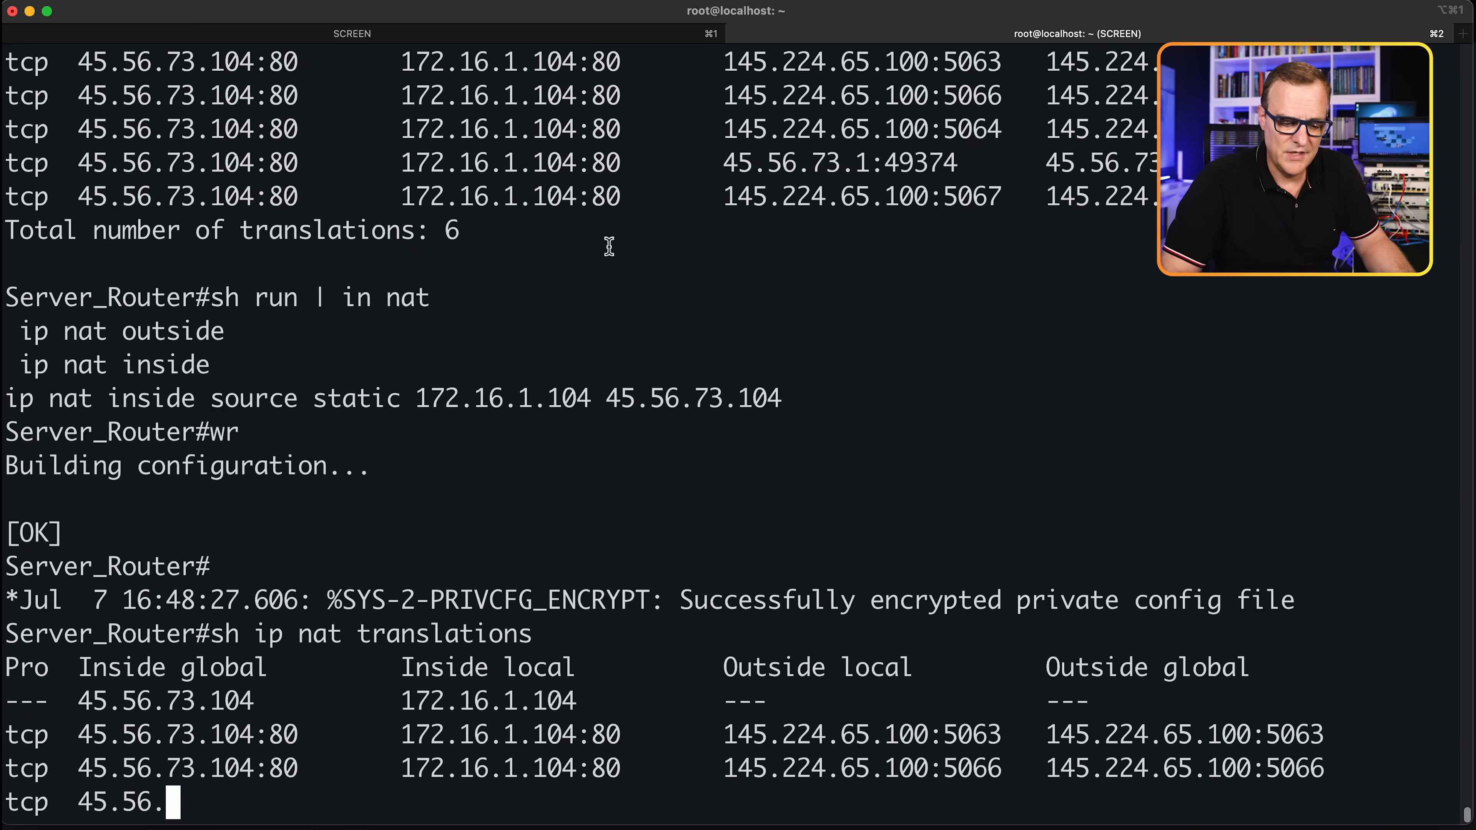